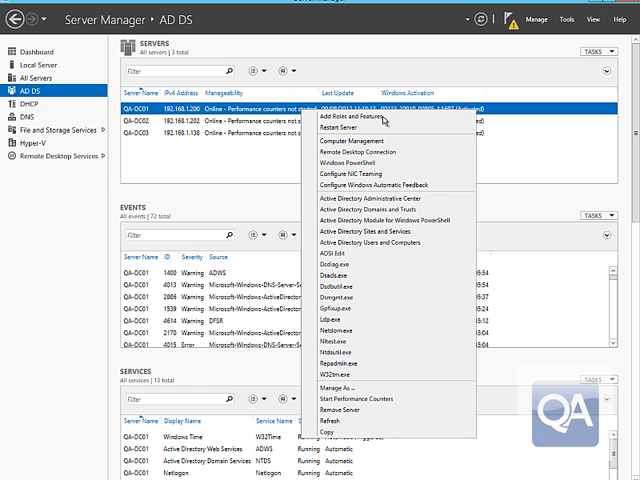
mouse_move(390, 219)
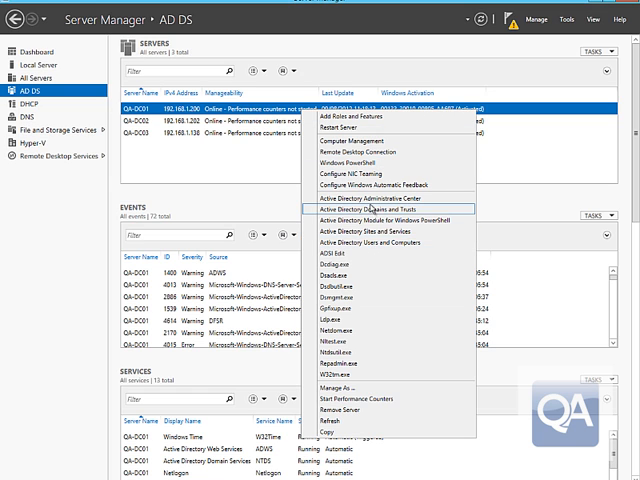
- Open Active Directory Administrative Center for QA-DC01 from Server Manager's Servers list
left_click(371, 209)
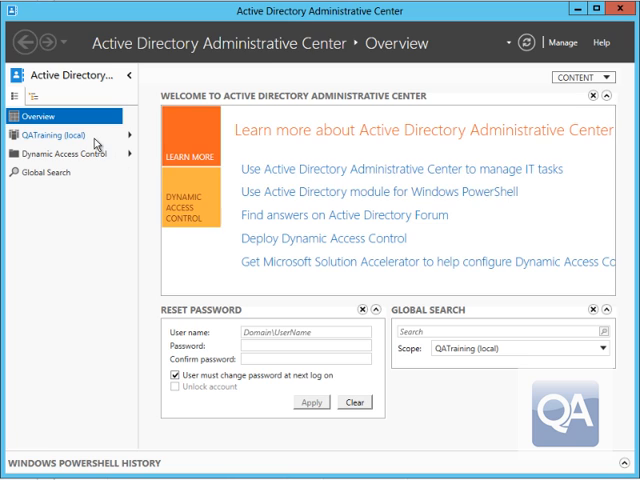
mouse_move(563, 30)
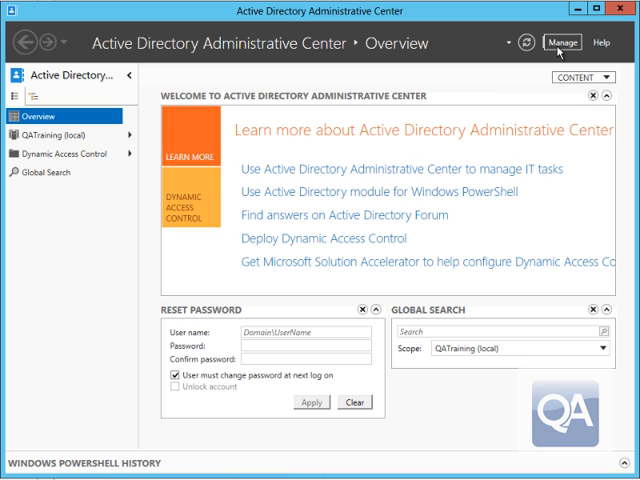
- Open QATraining (local) and verify its domain and forest functional levels are already highest
left_click(566, 43)
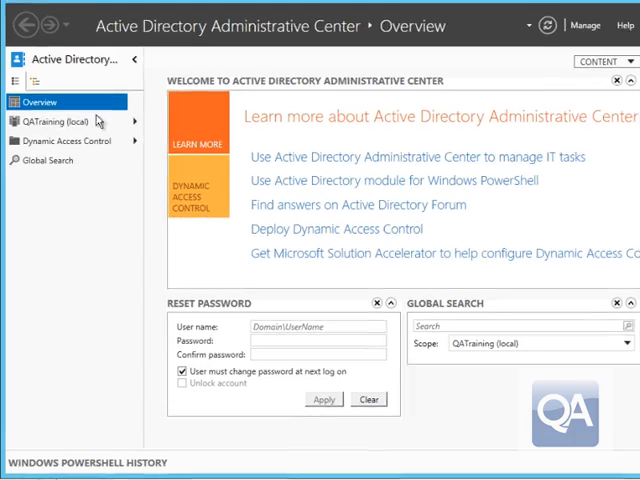
left_click(60, 122)
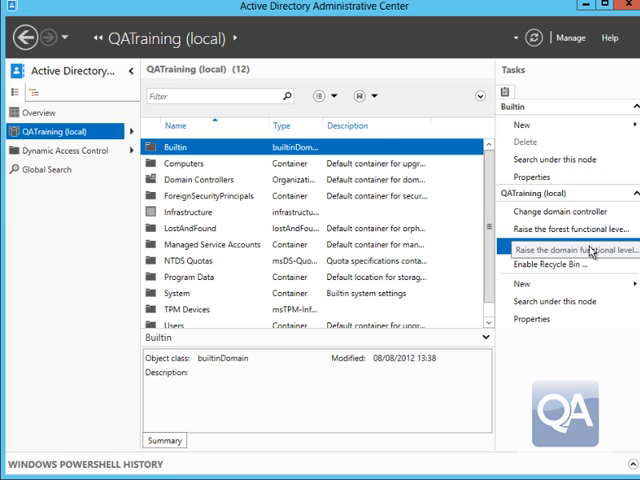
left_click(558, 249)
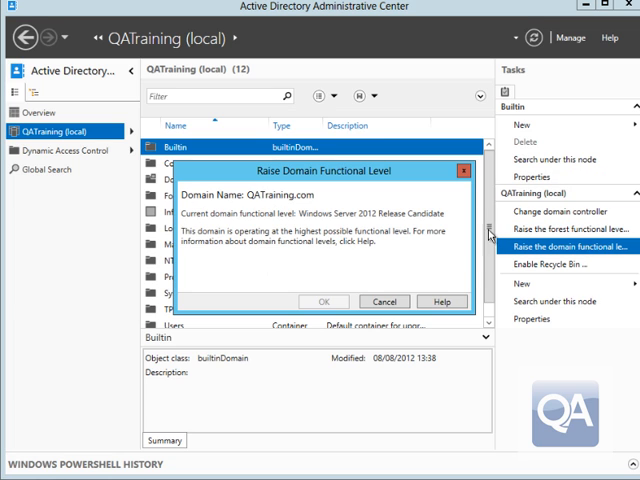
mouse_move(342, 213)
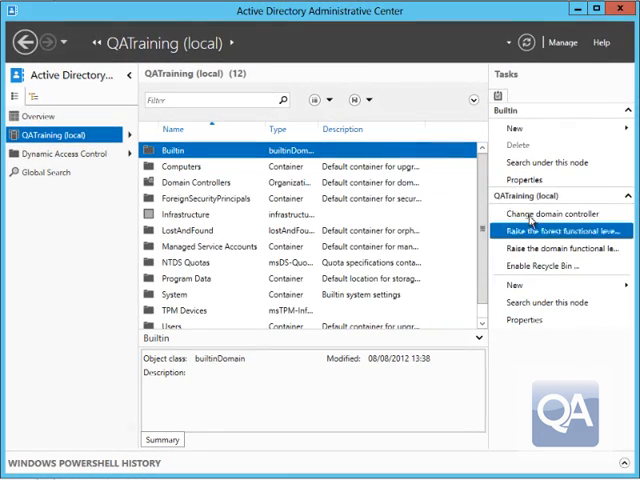
left_click(552, 232)
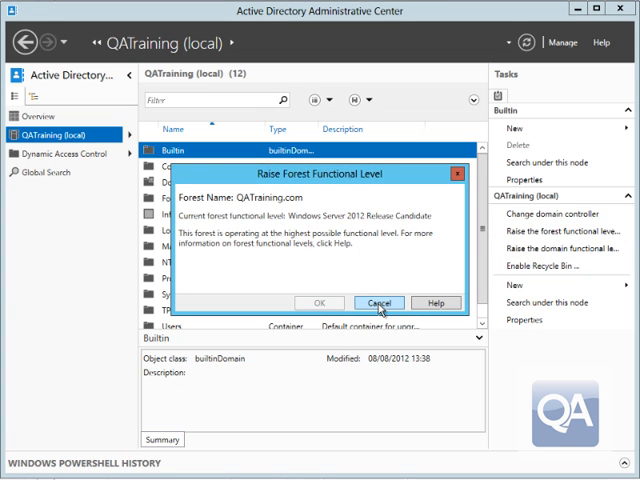
left_click(379, 303)
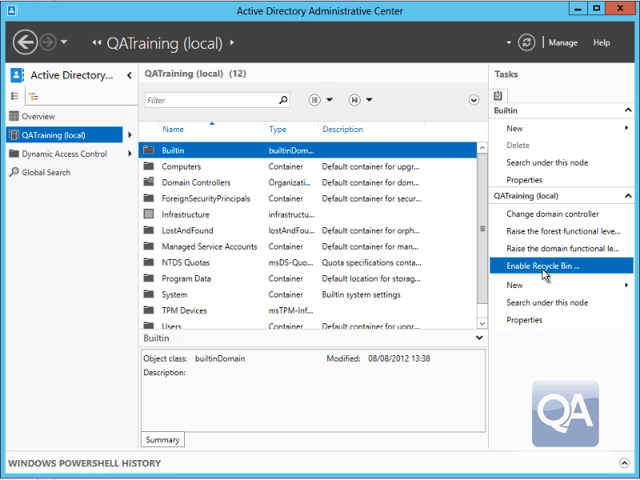
- Enable the Active Directory Recycle Bin for QATraining and confirm the permanent change
left_click(558, 266)
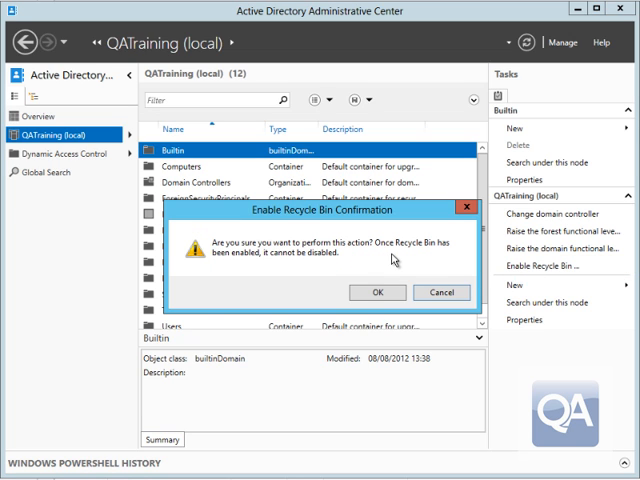
left_click(379, 292)
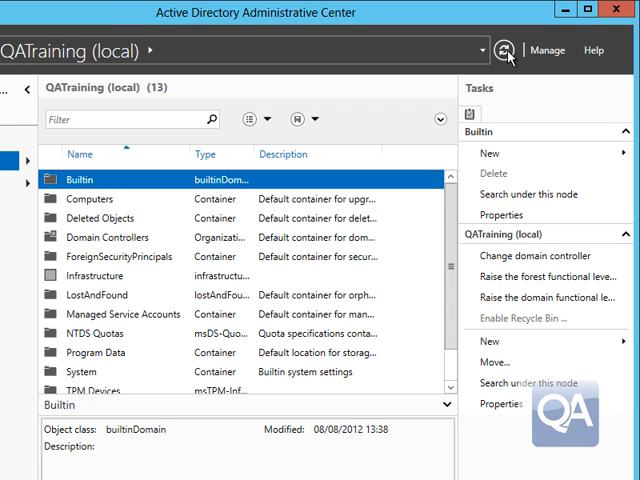
mouse_move(484, 66)
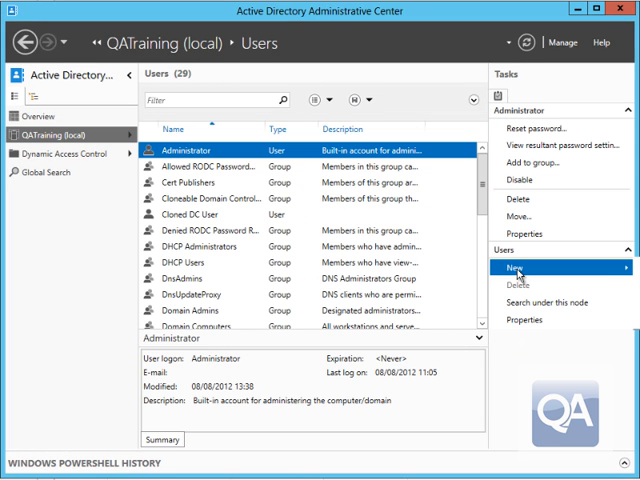
- Create user Recycle User (first name Recycle, last name User) with logon RUser and a password
left_click(520, 267)
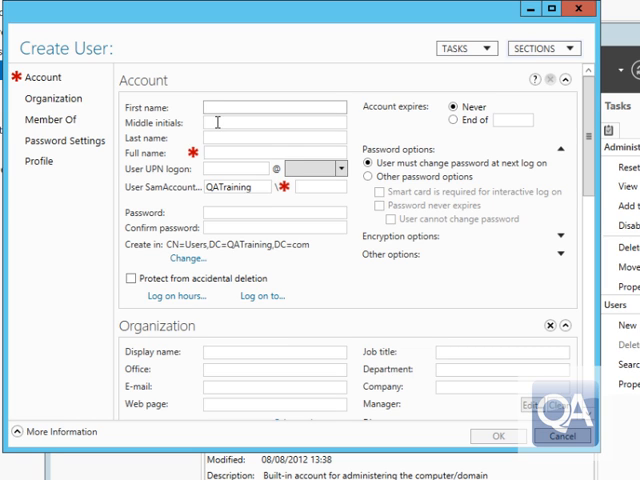
type("Recy")
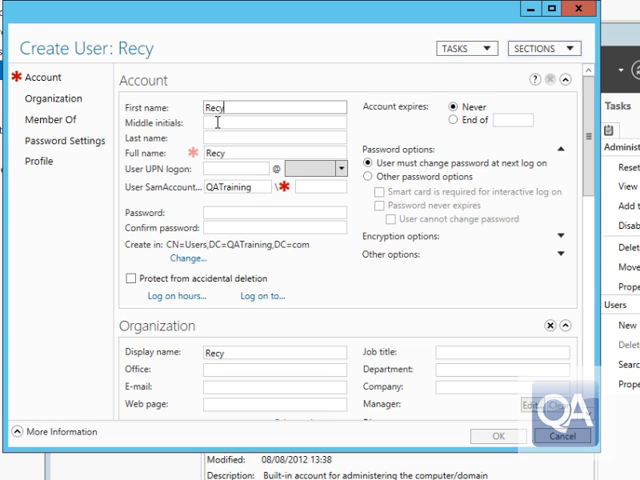
type("cle")
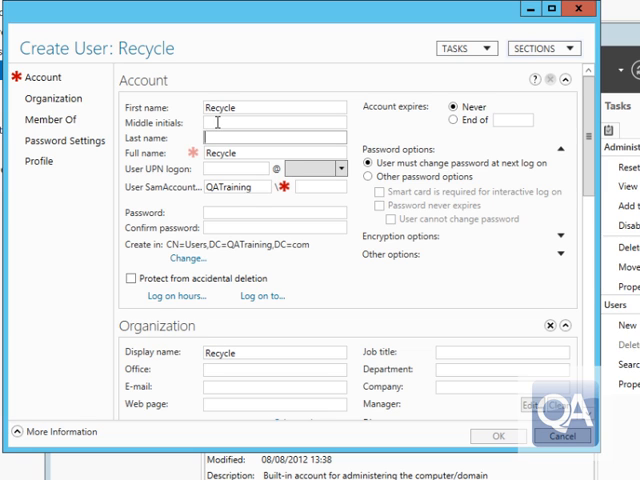
type("User")
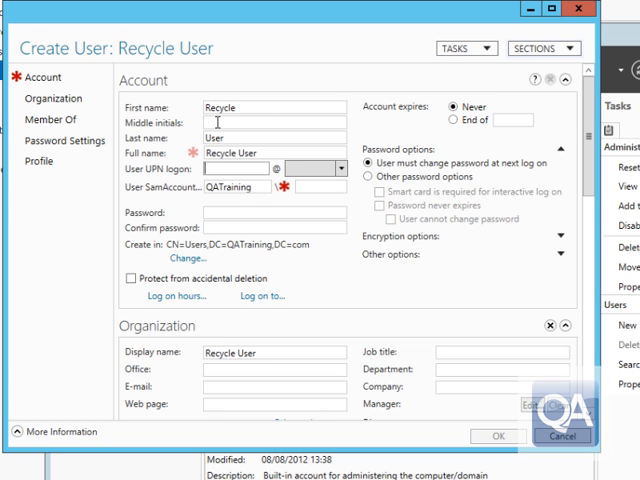
type("RUser")
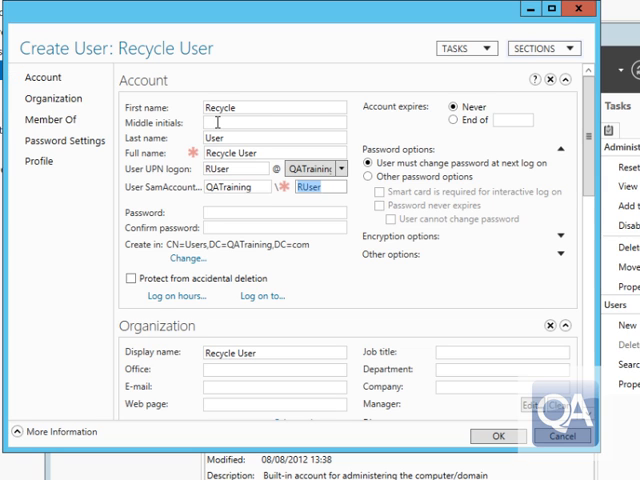
type("****")
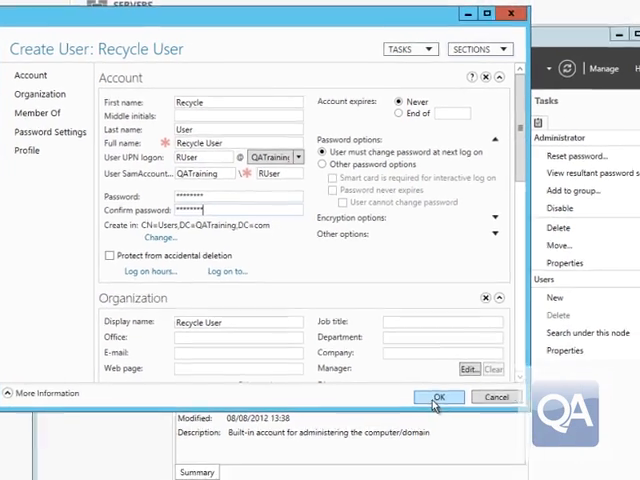
left_click(443, 397)
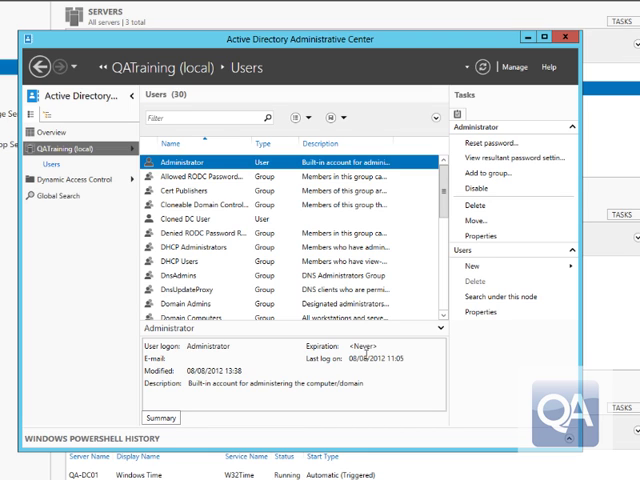
mouse_move(403, 344)
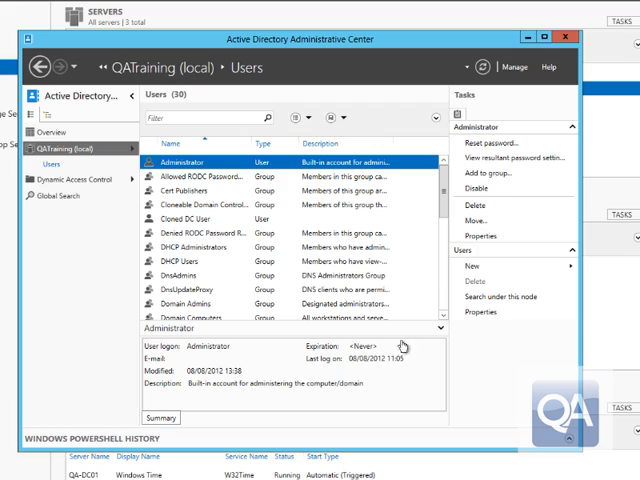
- Start a new group named Recycle Group
left_click(480, 267)
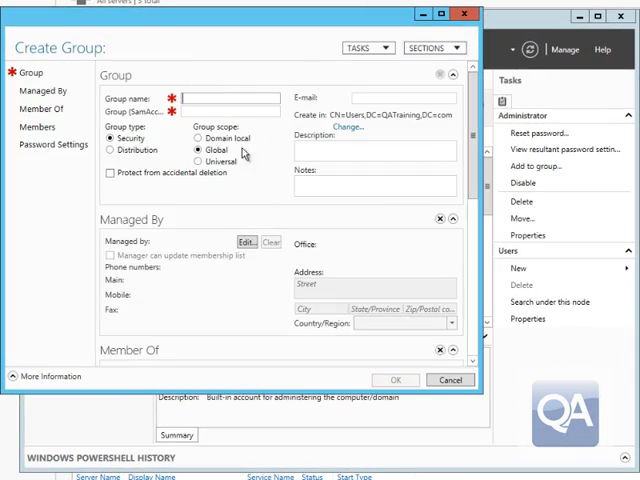
type("R")
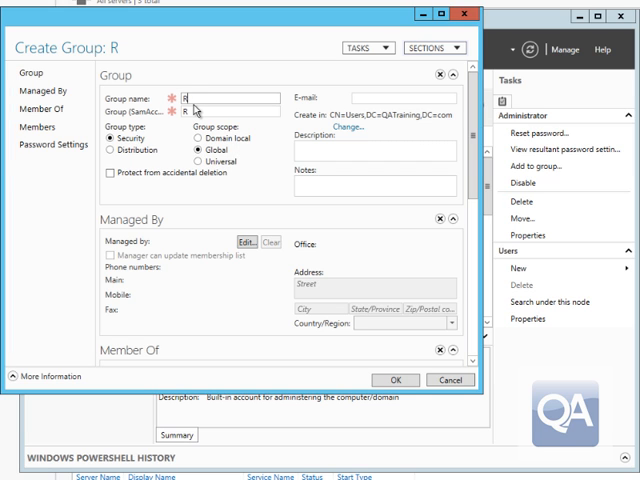
type("ecycle")
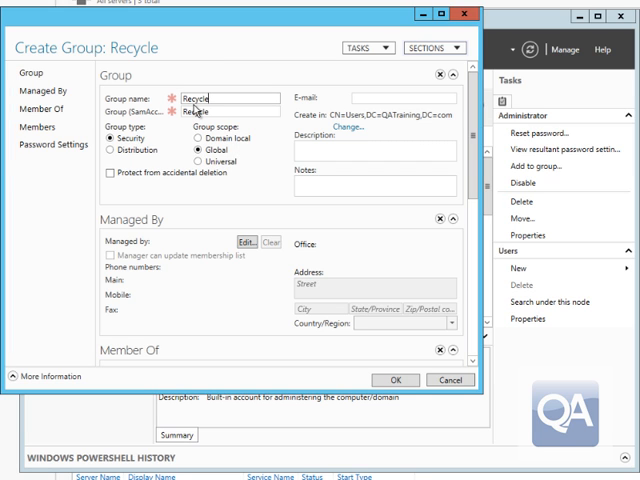
type("Group")
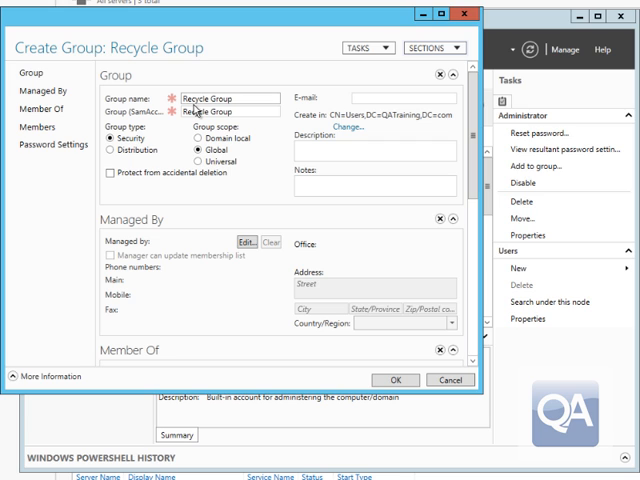
mouse_move(453, 172)
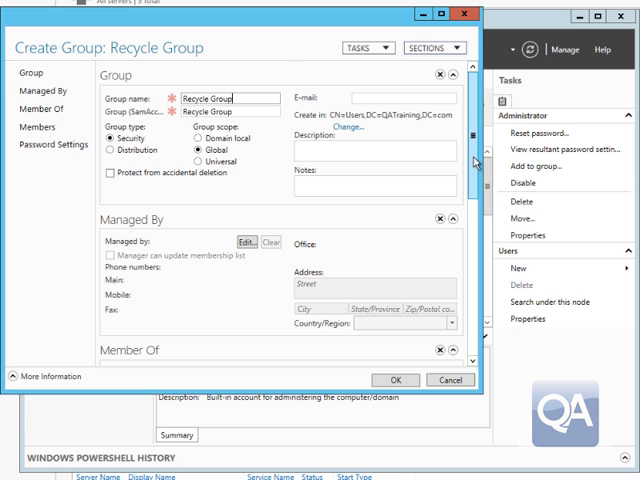
- Add Recycle User as the group's member, resolved from 're', and create the group
scroll("down", 3)
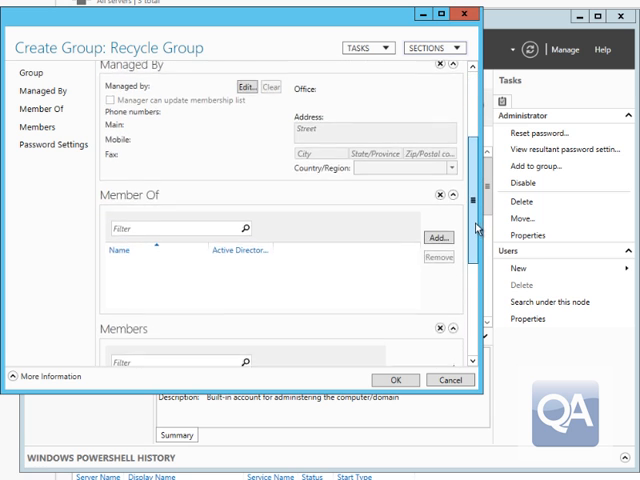
scroll("down", 3)
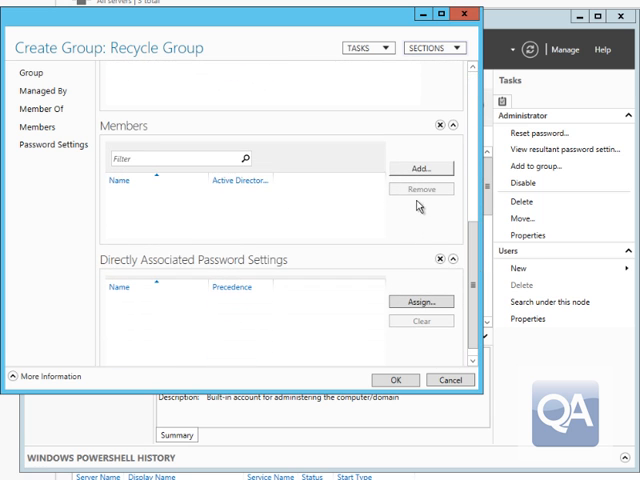
left_click(430, 167)
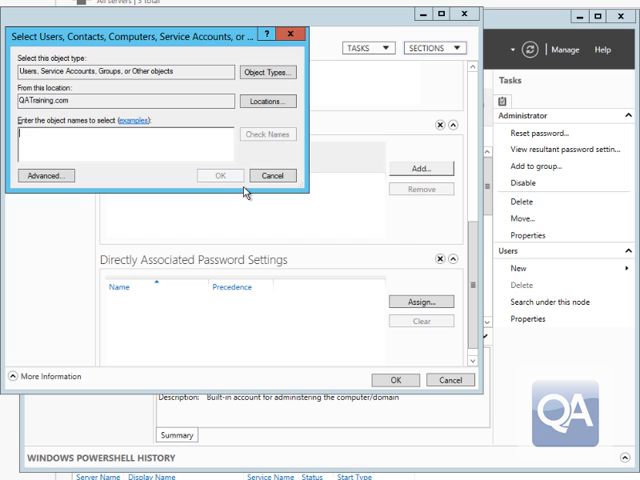
type("re")
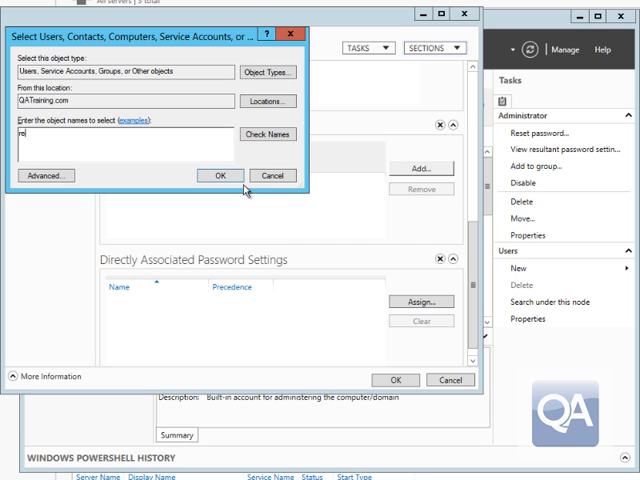
left_click(266, 133)
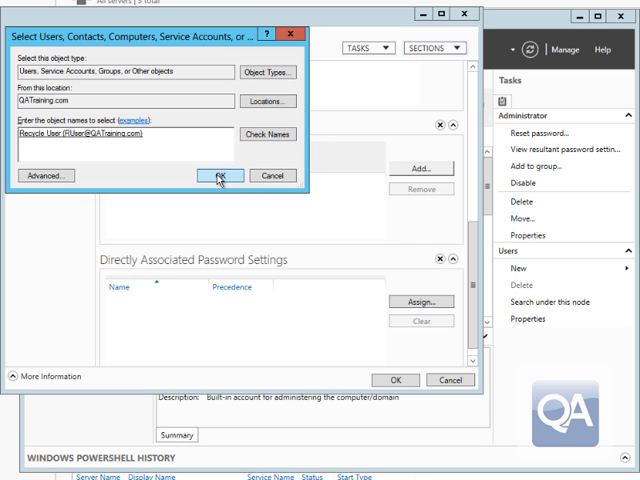
left_click(244, 175)
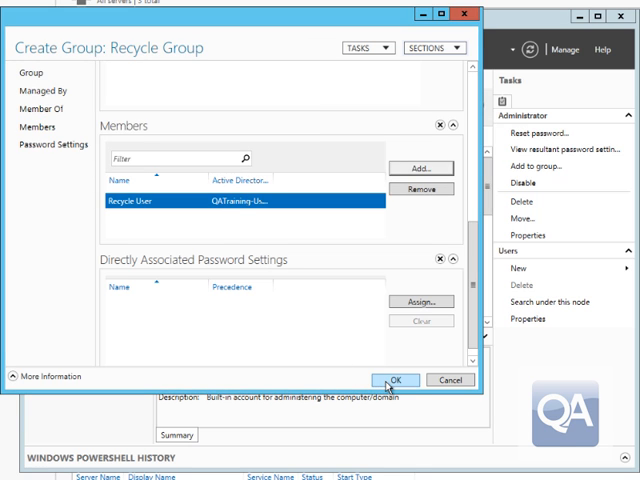
left_click(421, 377)
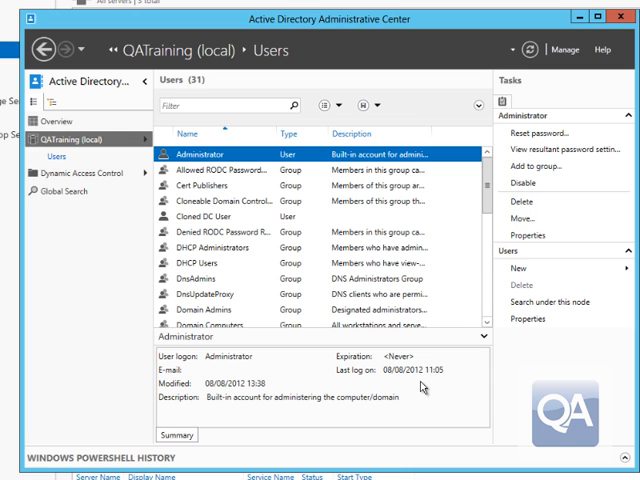
- Delete the Recycle User account from the Users list and confirm
scroll("down", 3)
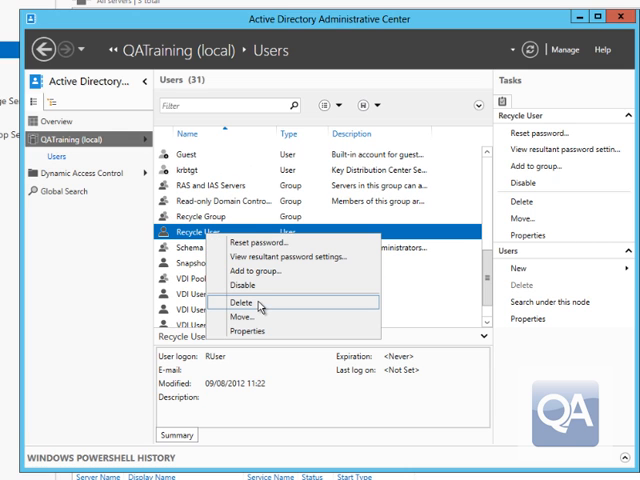
left_click(255, 300)
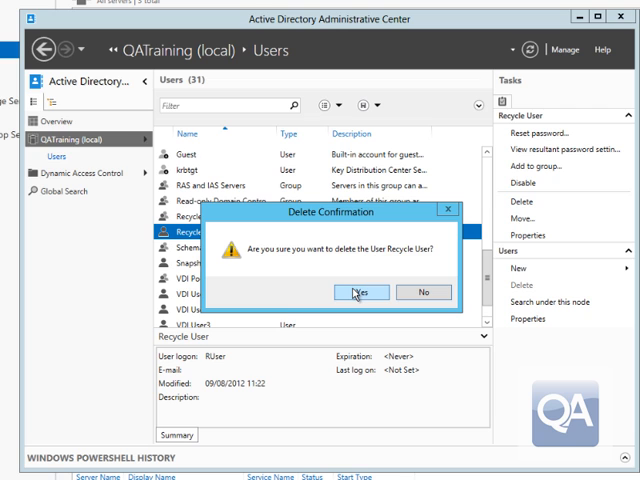
left_click(357, 291)
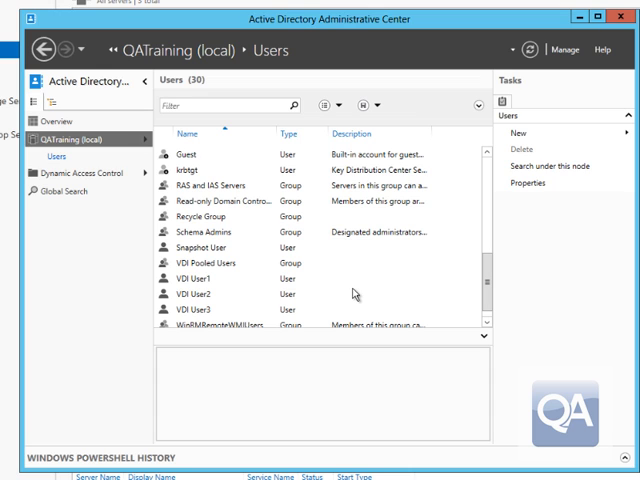
mouse_move(345, 291)
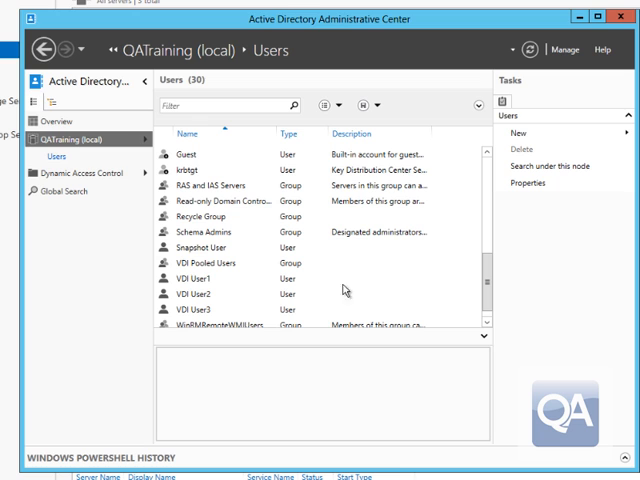
mouse_move(75, 140)
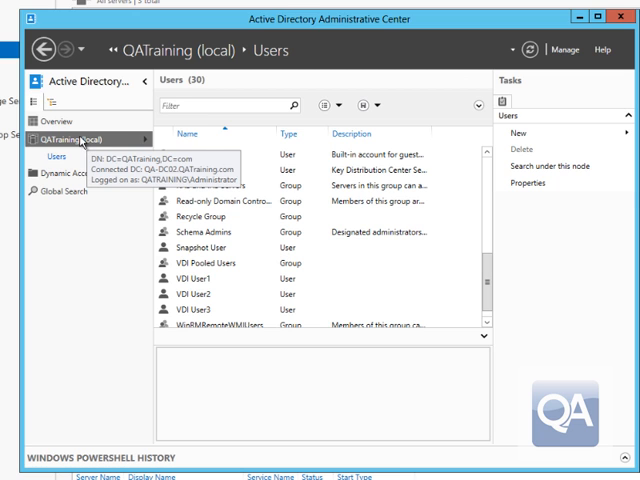
- Open QATraining's Deleted Objects container to find the deleted Recycle User
left_click(70, 137)
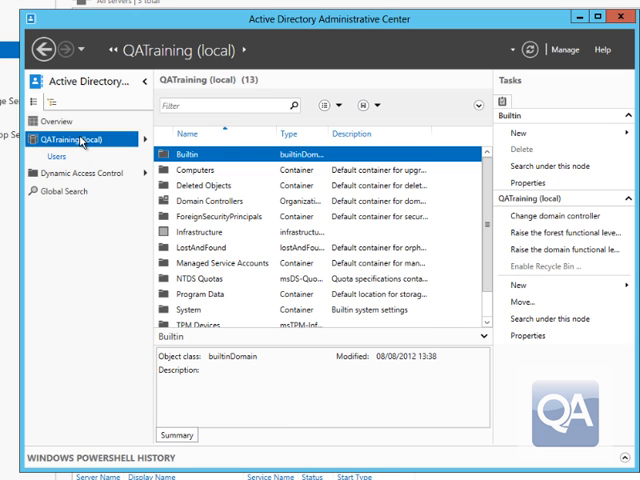
left_click(215, 188)
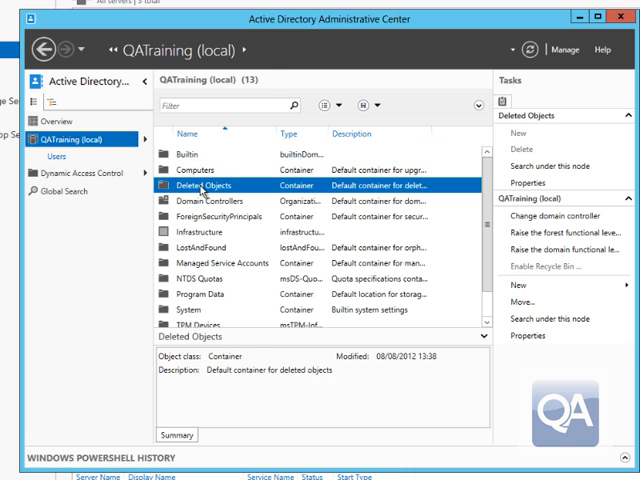
double_click(210, 189)
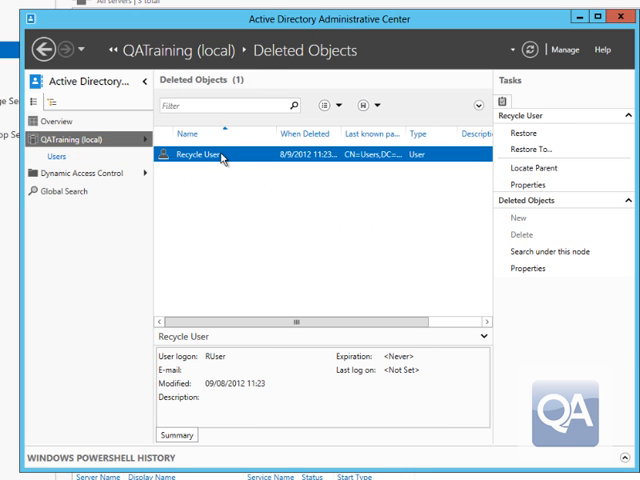
mouse_move(422, 143)
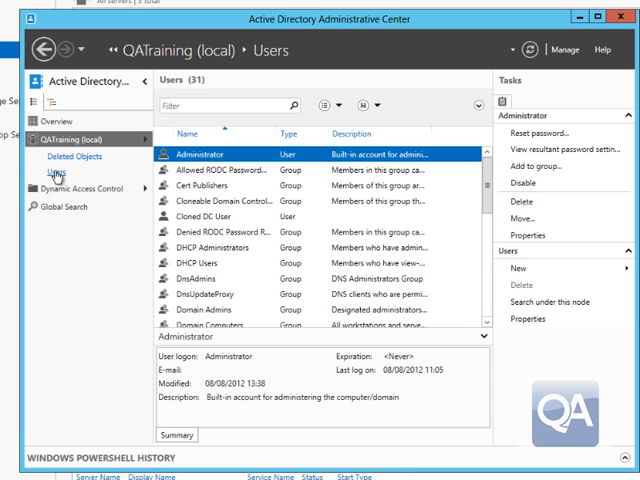
scroll("down", 3)
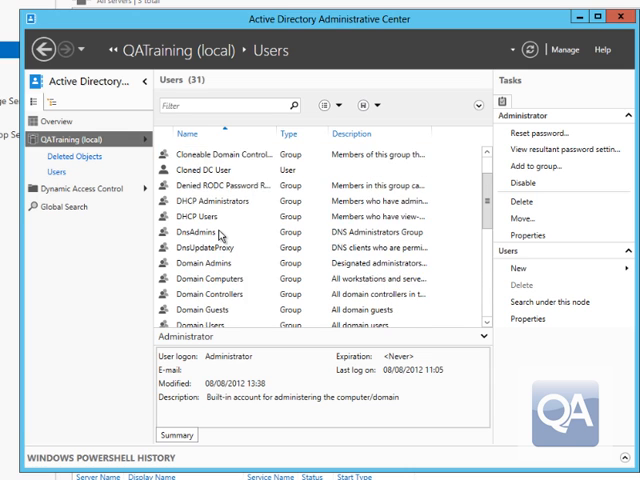
scroll("down", 3)
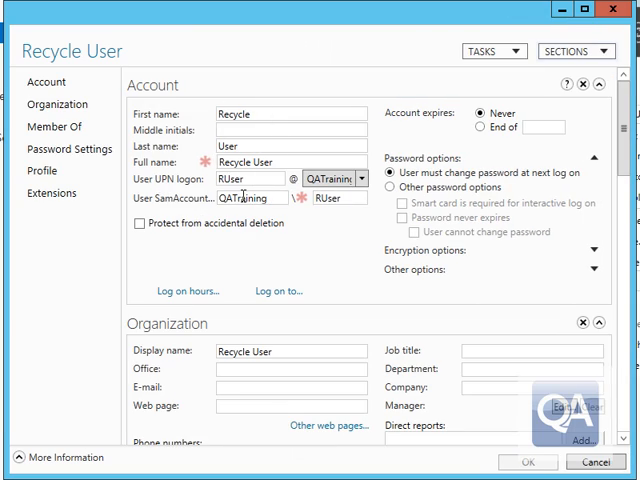
mouse_move(431, 289)
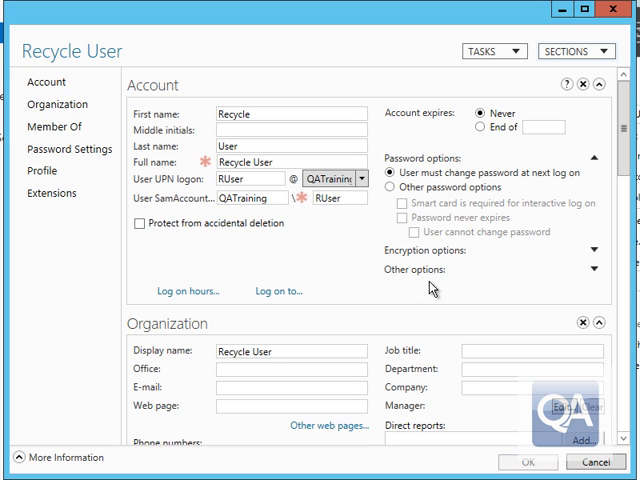
scroll("down", 3)
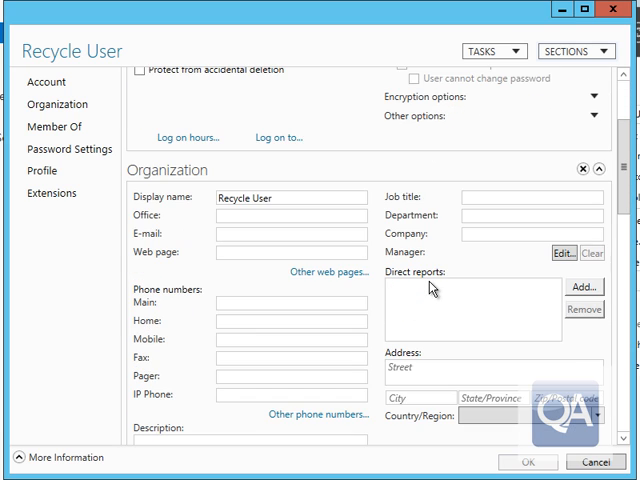
left_click(55, 126)
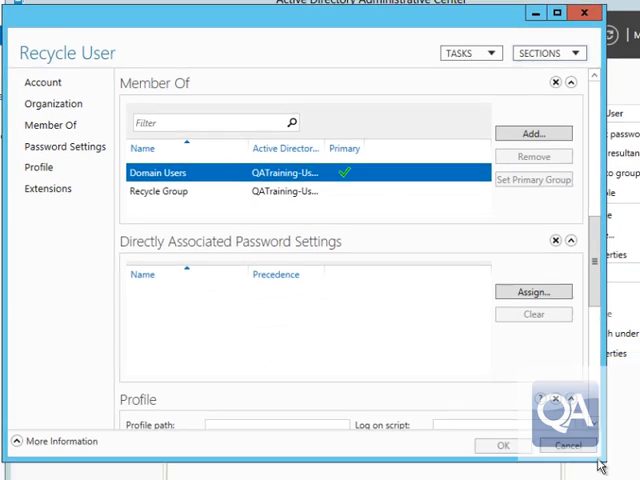
left_click(558, 443)
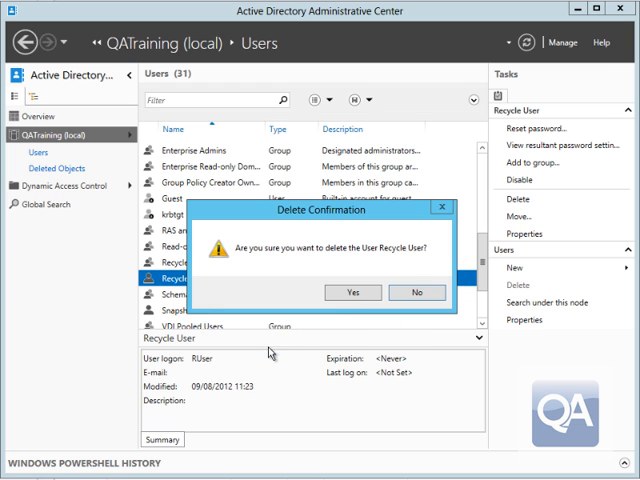
- Confirm deleting Recycle User, then restore it from Deleted Objects to a chosen location
left_click(352, 292)
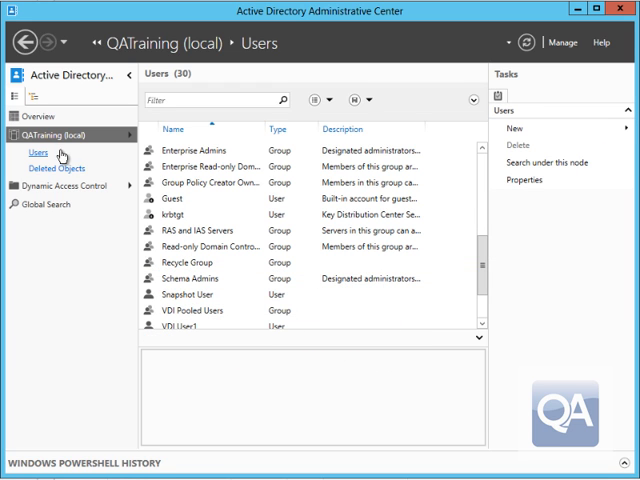
mouse_move(37, 168)
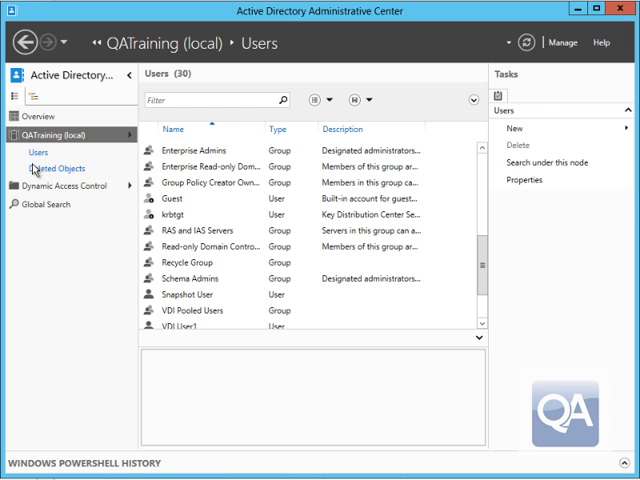
left_click(61, 167)
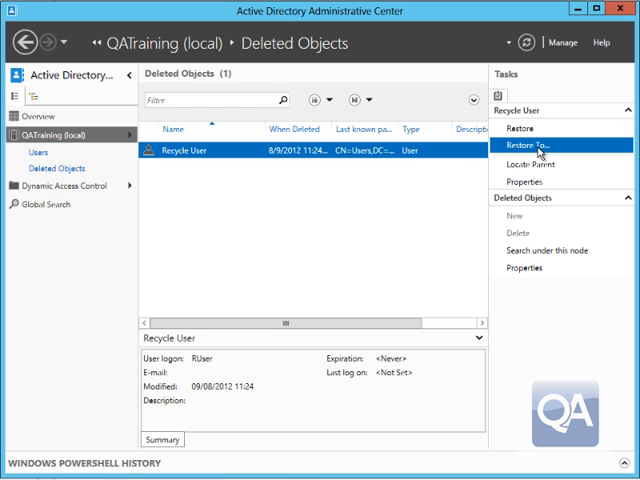
left_click(534, 146)
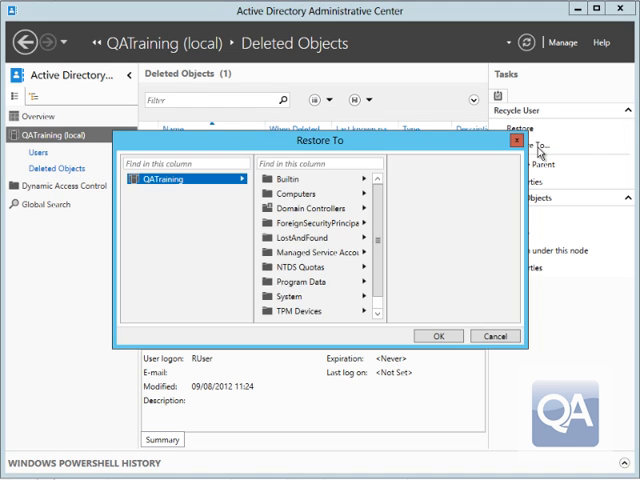
scroll("down", 3)
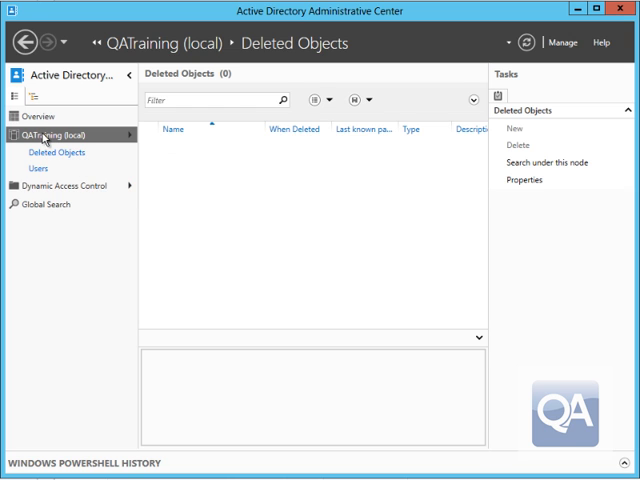
- Delete both Recycle User and Recycle Group from the Users list, confirming each
left_click(47, 166)
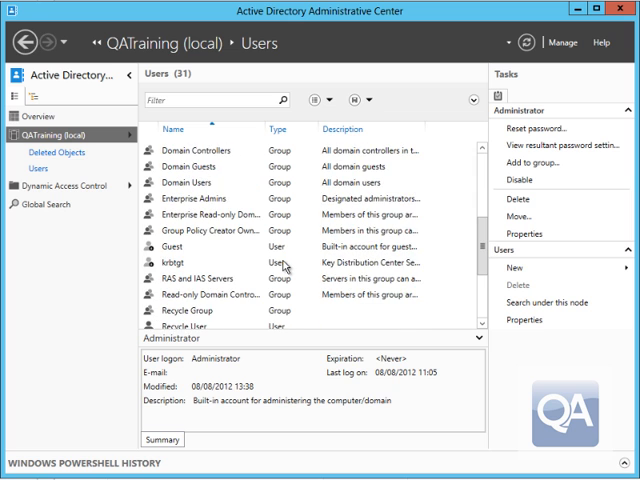
left_click(213, 224)
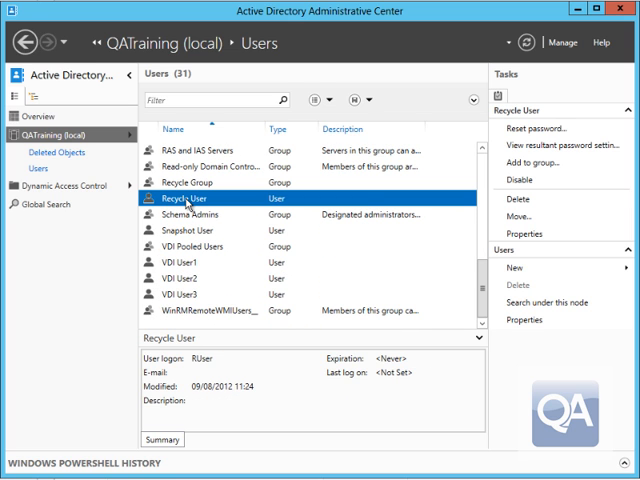
left_click(510, 200)
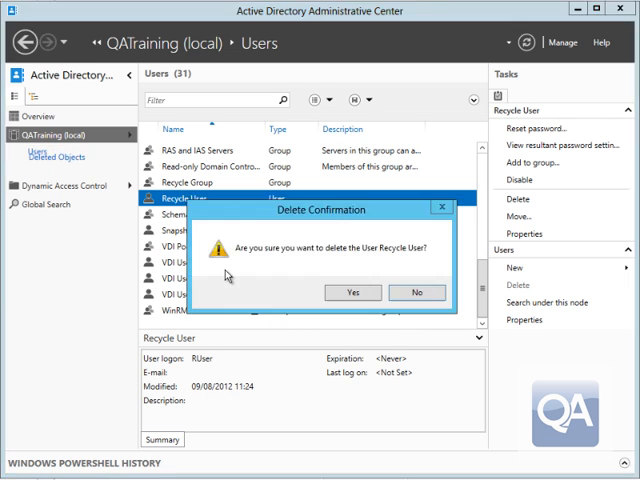
left_click(352, 292)
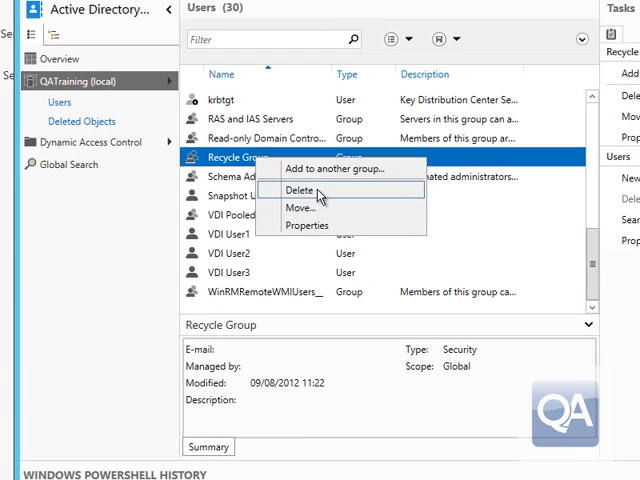
left_click(299, 190)
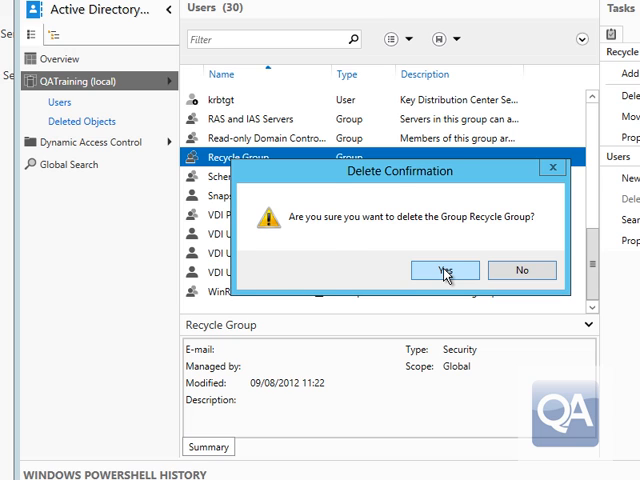
left_click(444, 270)
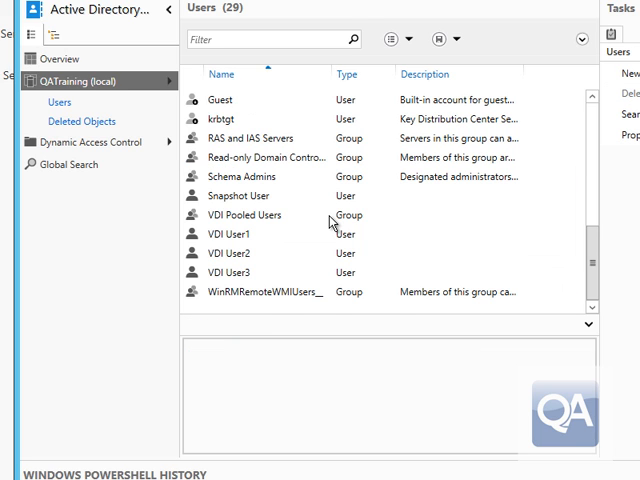
mouse_move(60, 100)
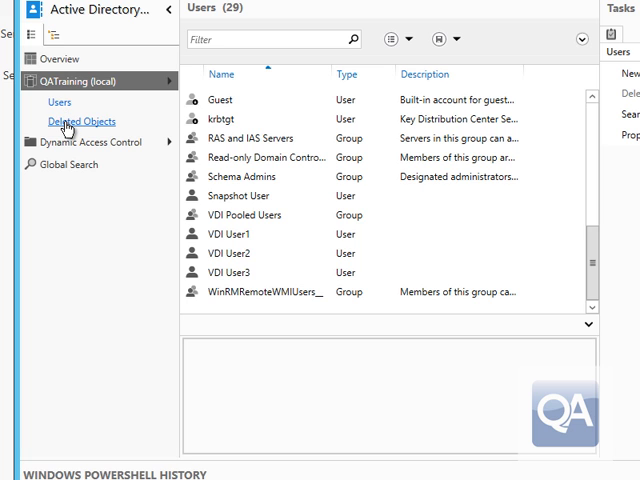
- Inspect Recycle User's details in Deleted Objects, then restore the account
left_click(81, 121)
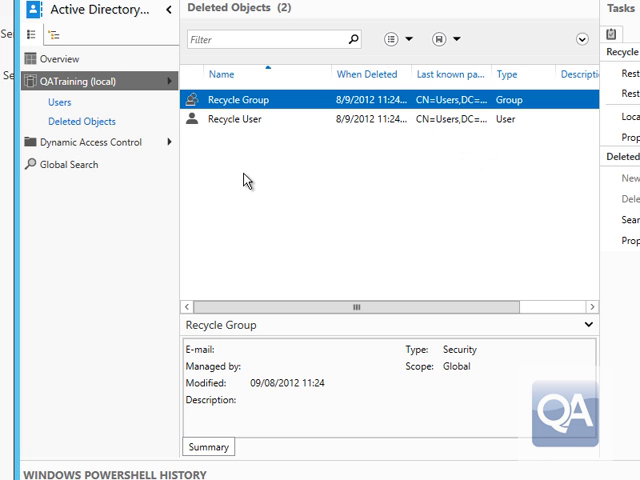
left_click(232, 119)
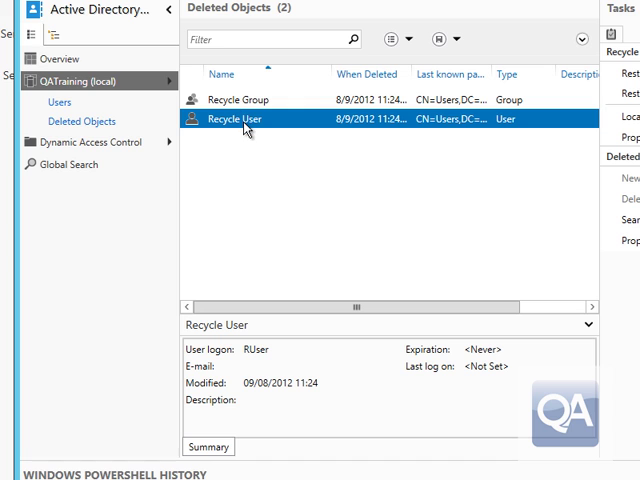
double_click(232, 118)
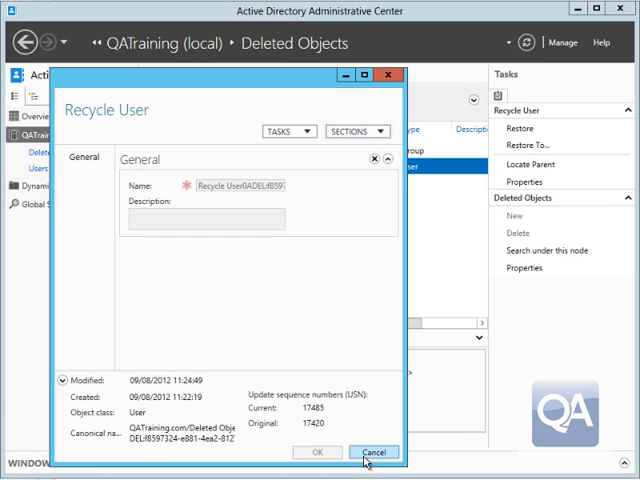
left_click(368, 452)
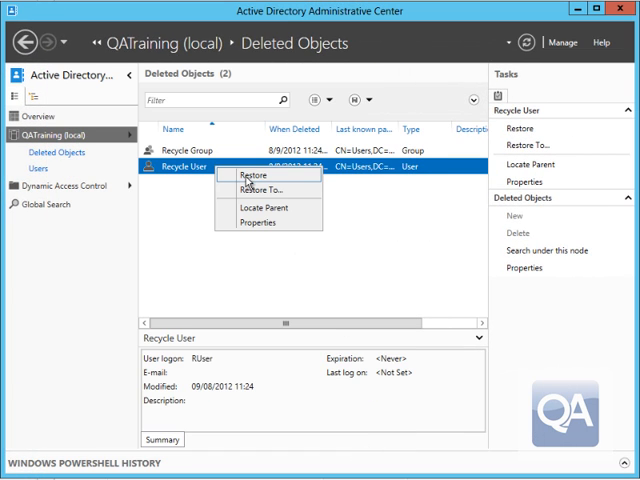
left_click(252, 174)
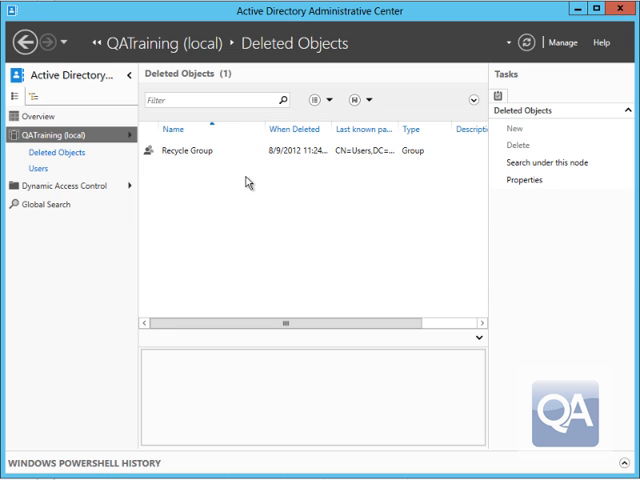
left_click(51, 168)
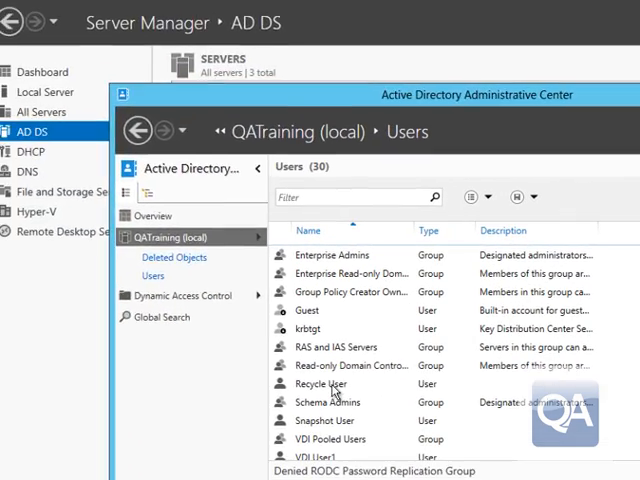
double_click(321, 383)
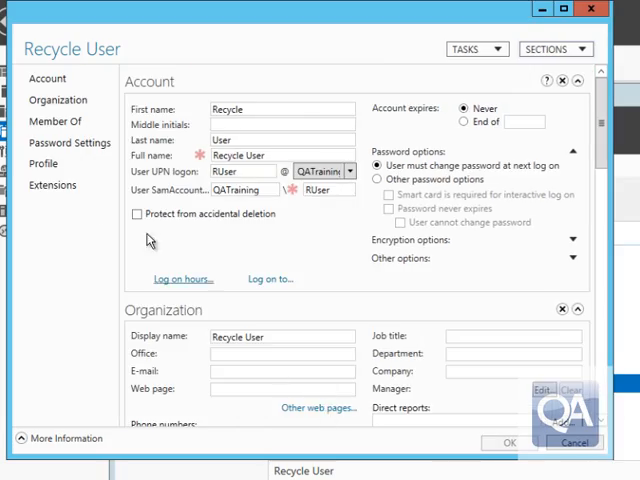
left_click(56, 120)
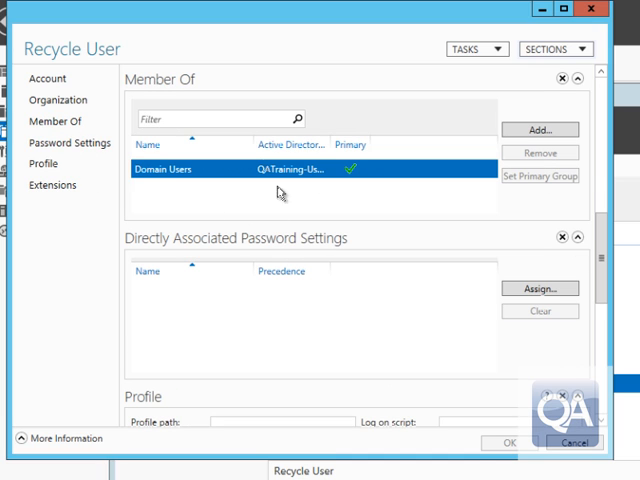
mouse_move(572, 439)
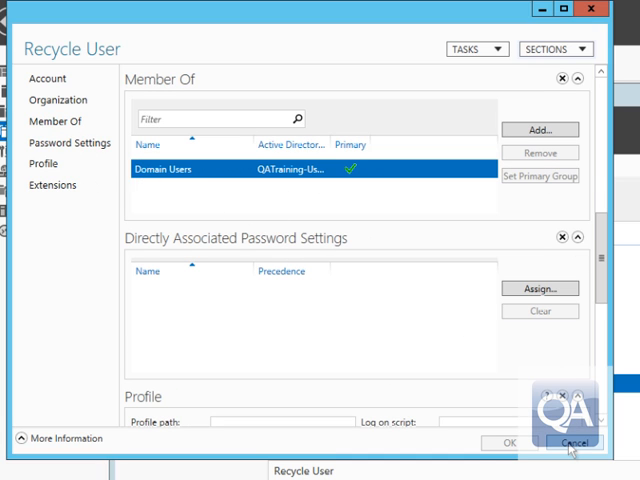
left_click(561, 439)
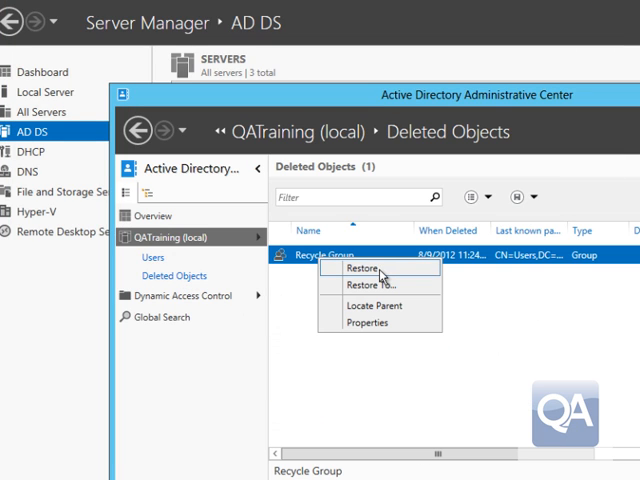
- Restore Recycle Group, then confirm Recycle User is again a member of it
left_click(348, 269)
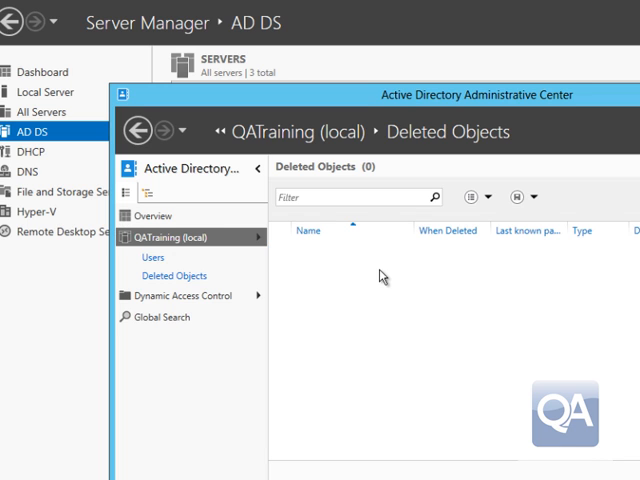
mouse_move(152, 258)
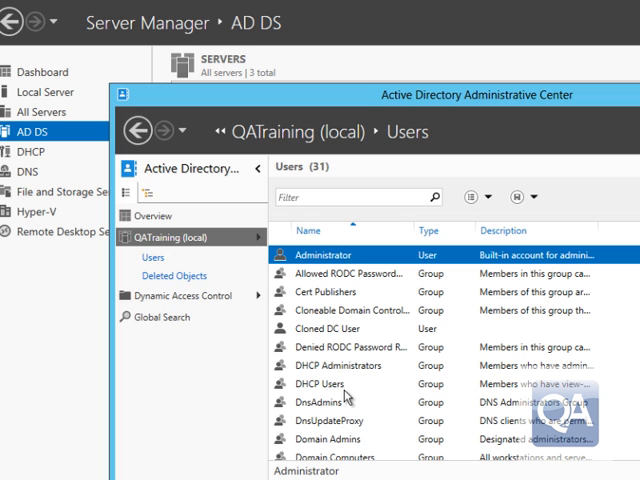
scroll("down", 3)
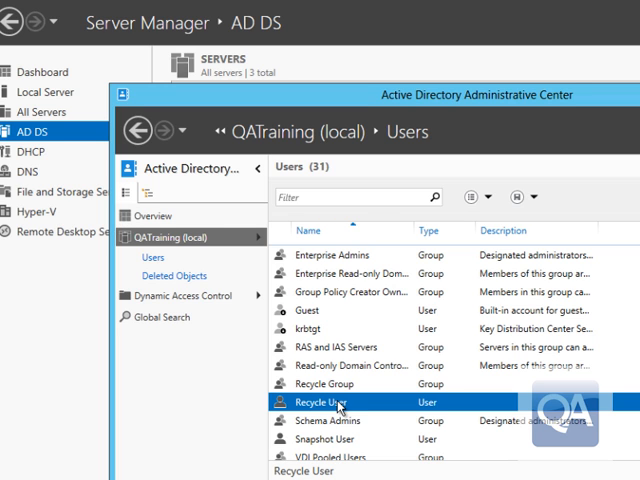
double_click(324, 402)
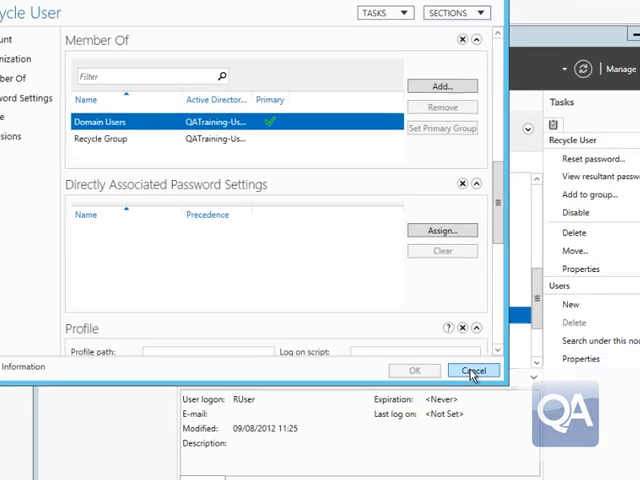
left_click(468, 371)
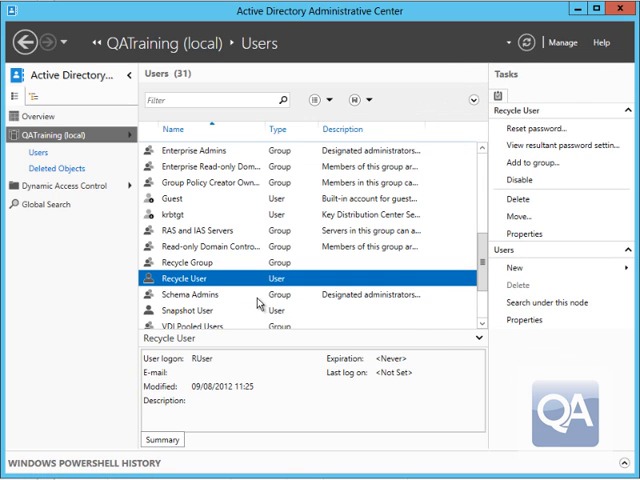
- Delete Recycle User and Recycle Group, then view them in Deleted Objects
right_click(186, 278)
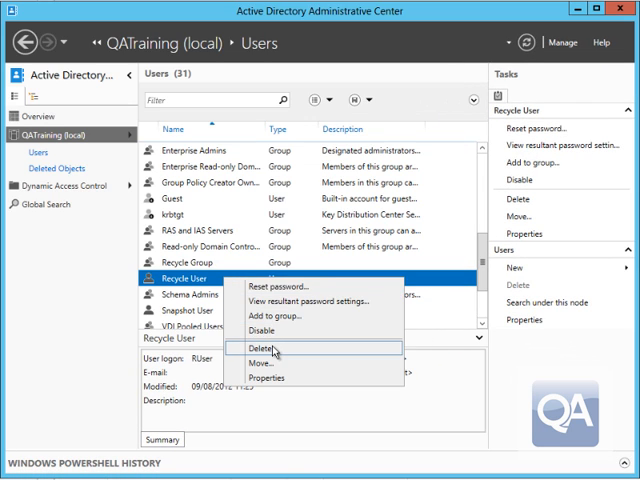
left_click(259, 346)
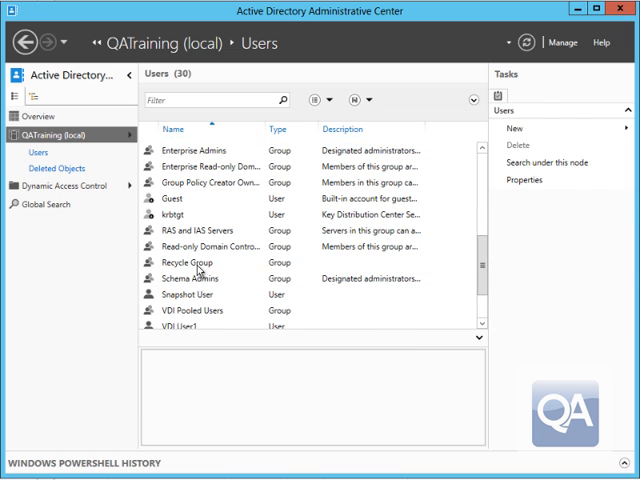
left_click(531, 157)
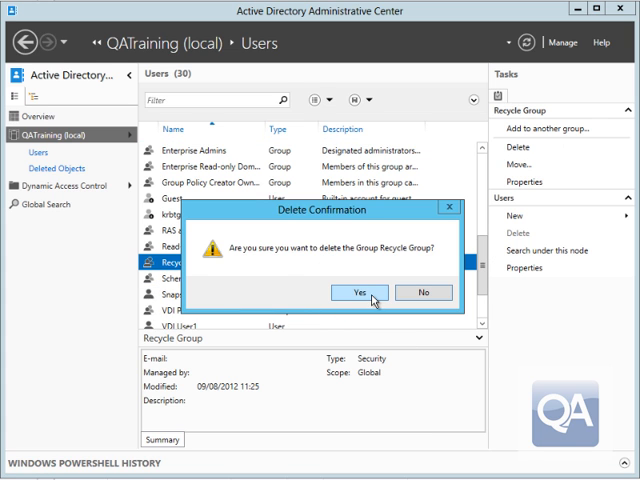
left_click(370, 292)
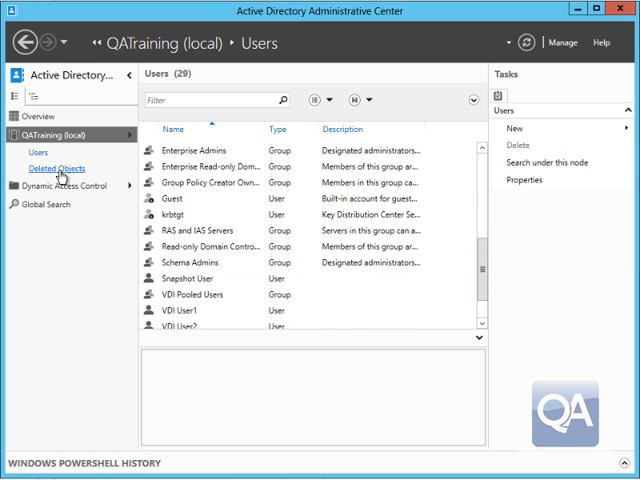
left_click(57, 168)
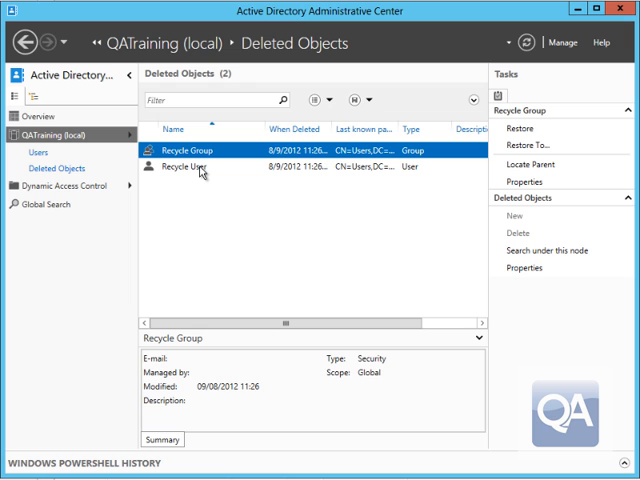
- Select Recycle User and Recycle Group in Deleted Objects and restore both at once
left_click(200, 167)
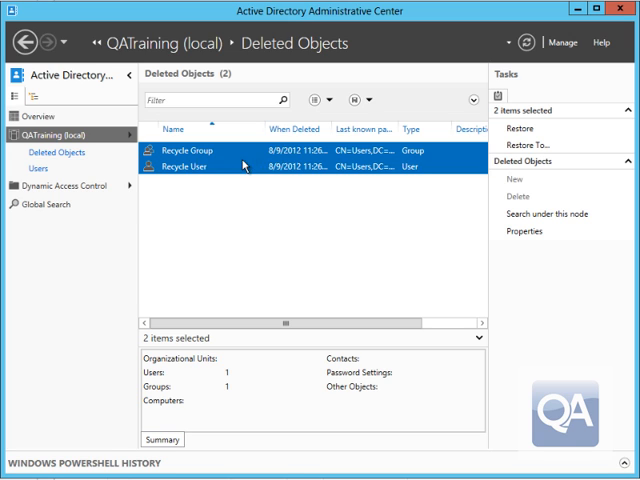
left_click(44, 168)
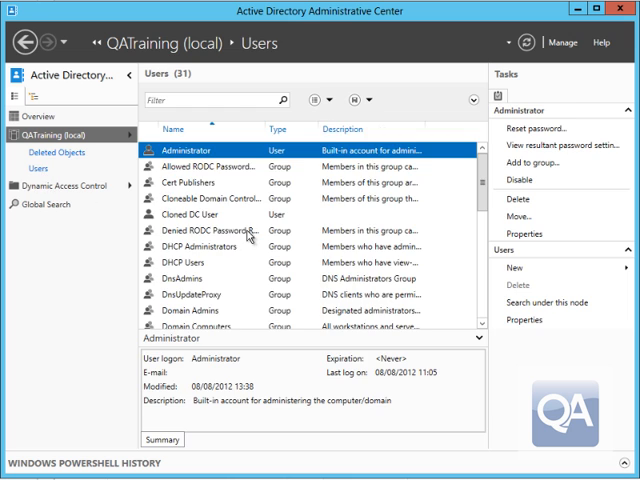
scroll("down", 3)
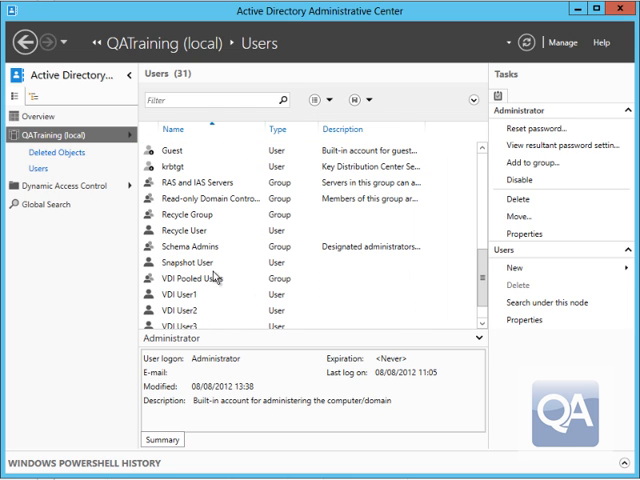